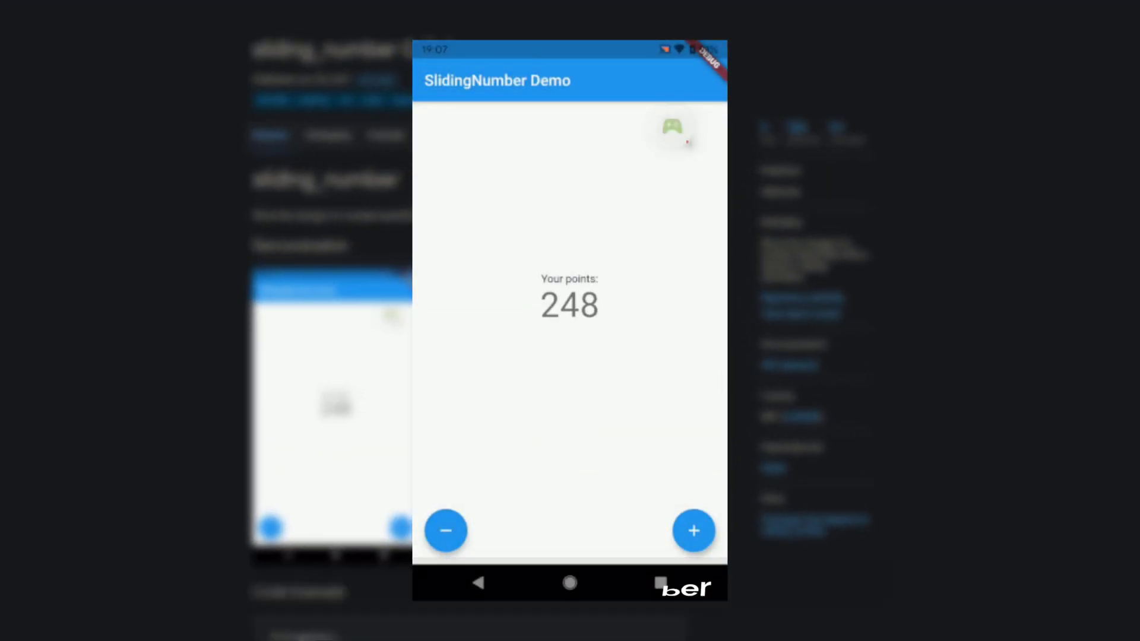
Step: Show the sliding_number and profile_wheel demos, then collapse the first branch in animated_tree_view's demo
click(693, 531)
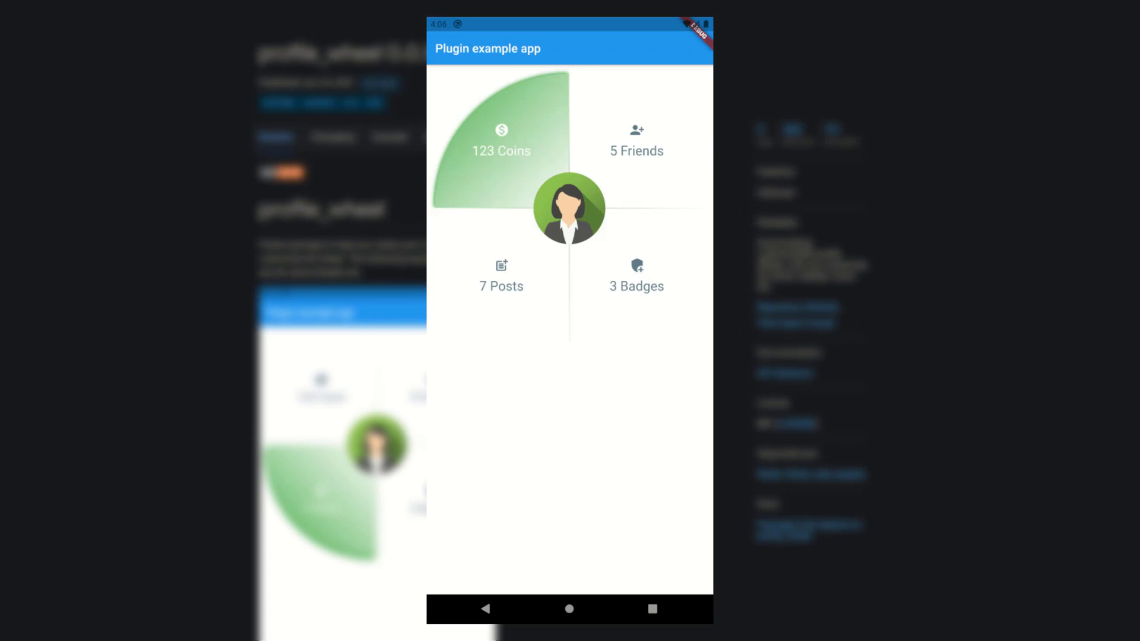
click(636, 286)
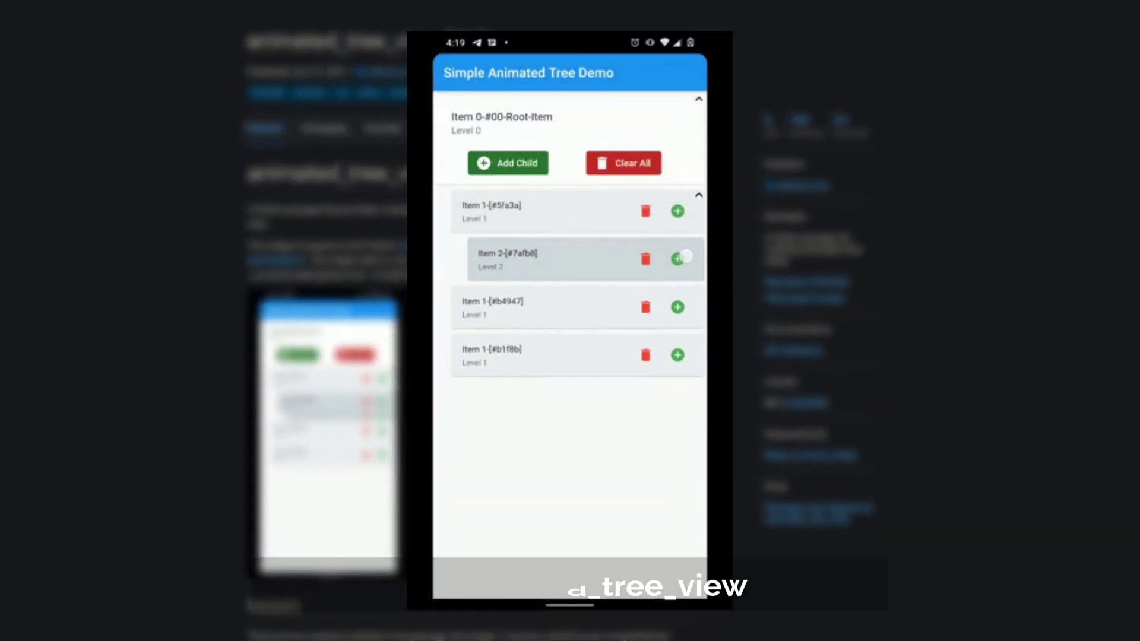
click(696, 195)
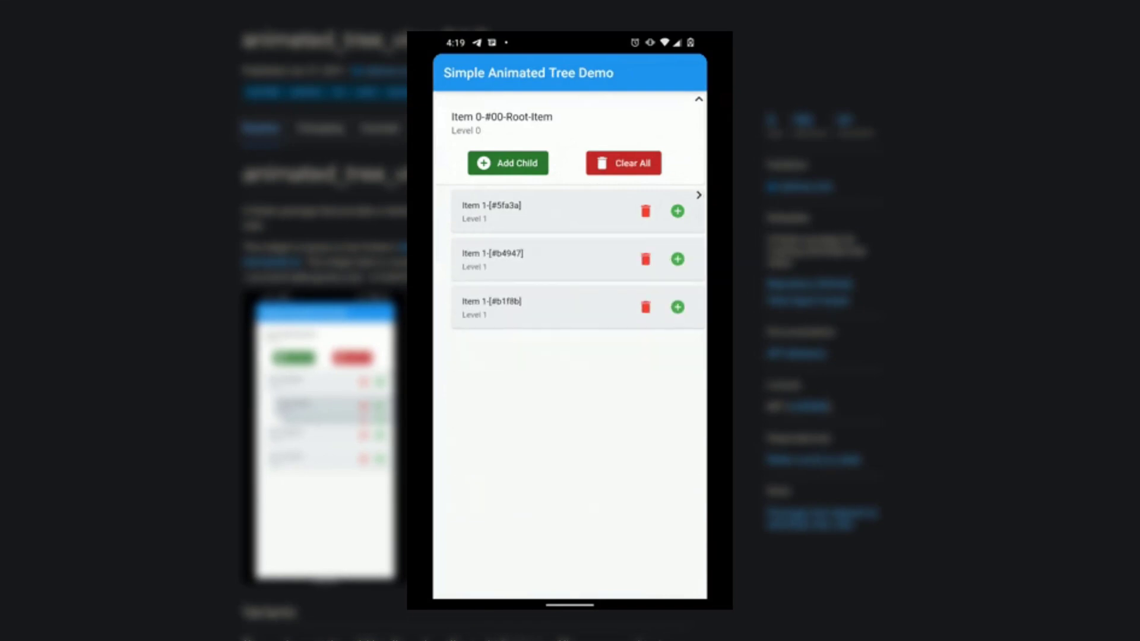
click(677, 258)
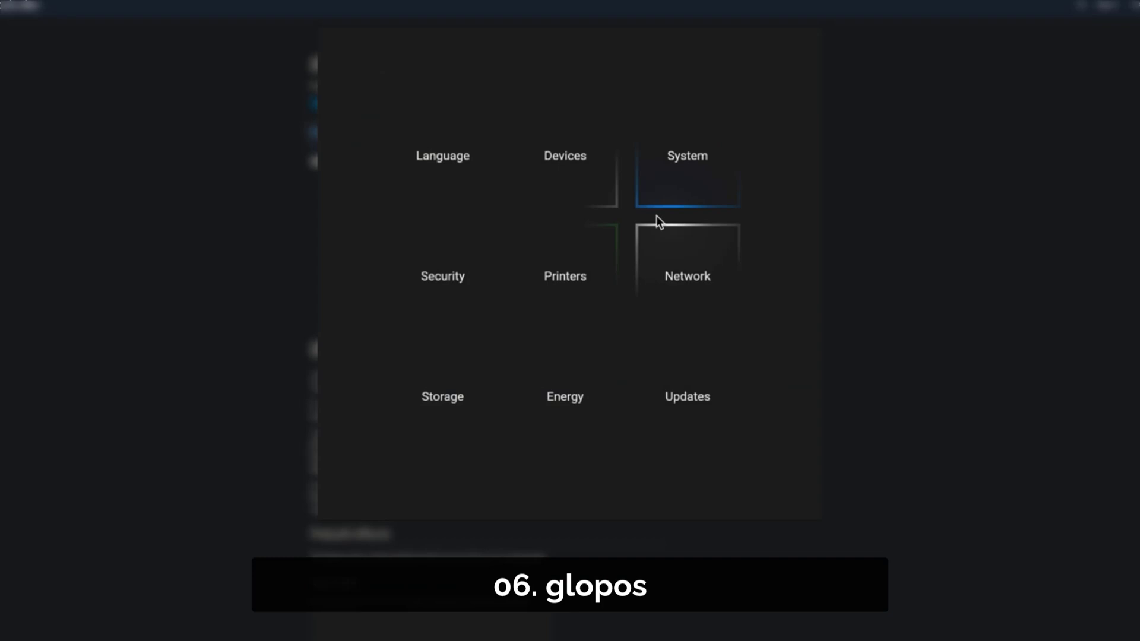
mouse_move(487, 354)
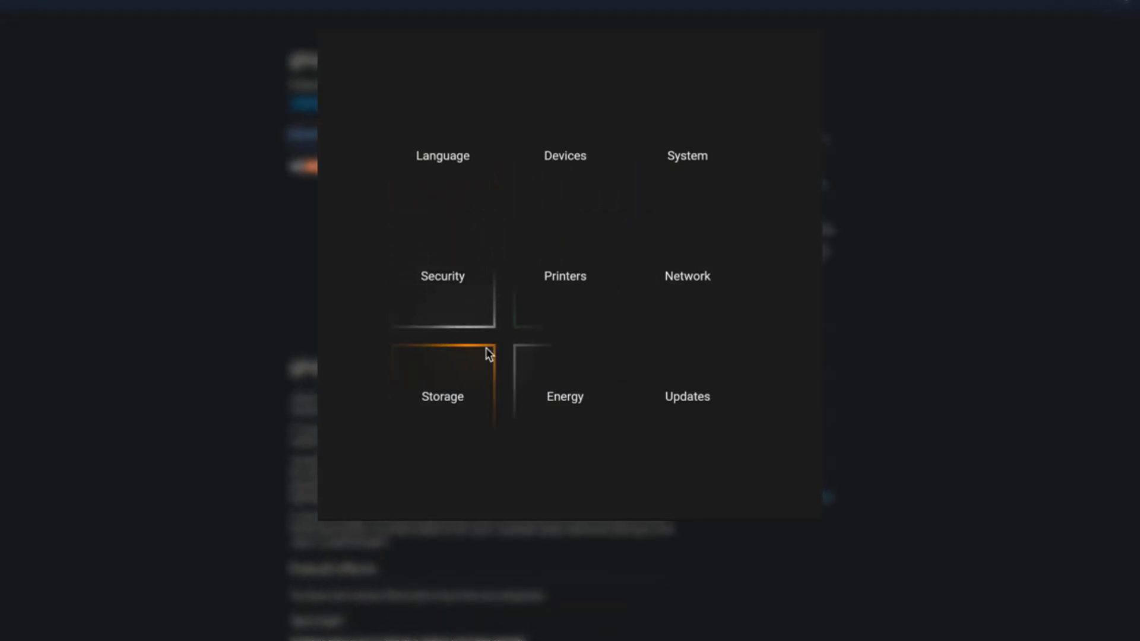
mouse_move(638, 413)
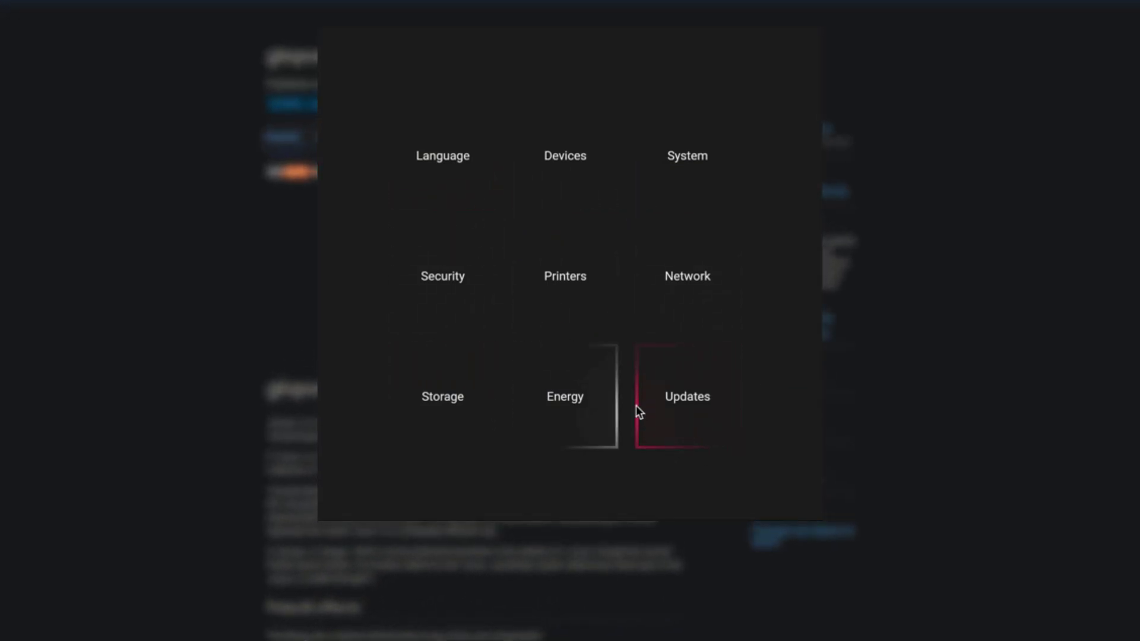
mouse_move(529, 185)
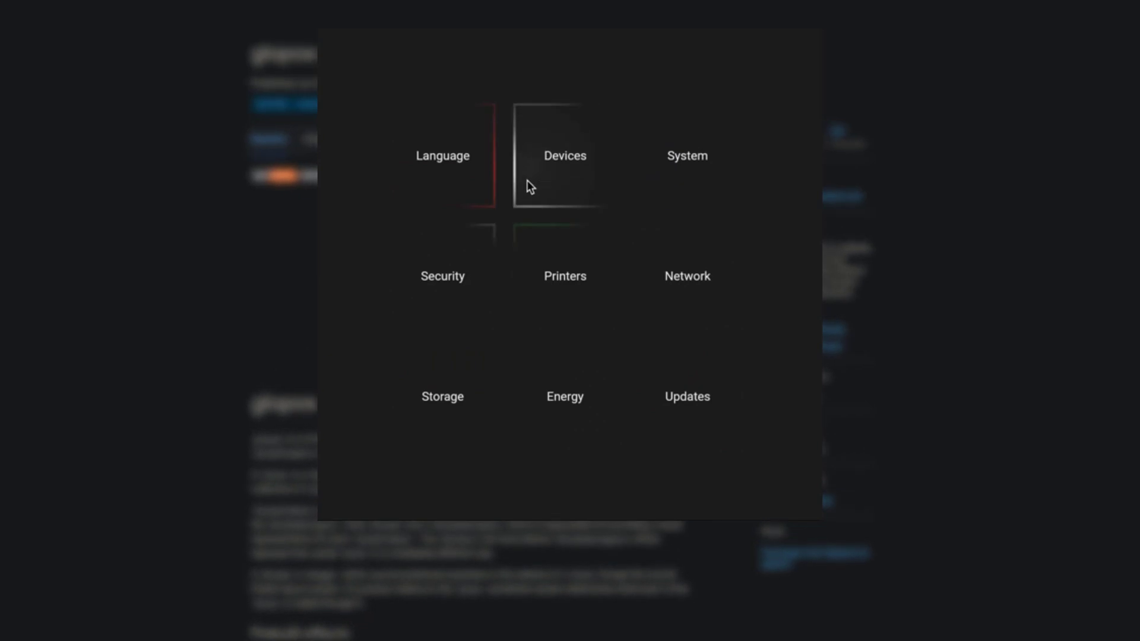
mouse_move(463, 328)
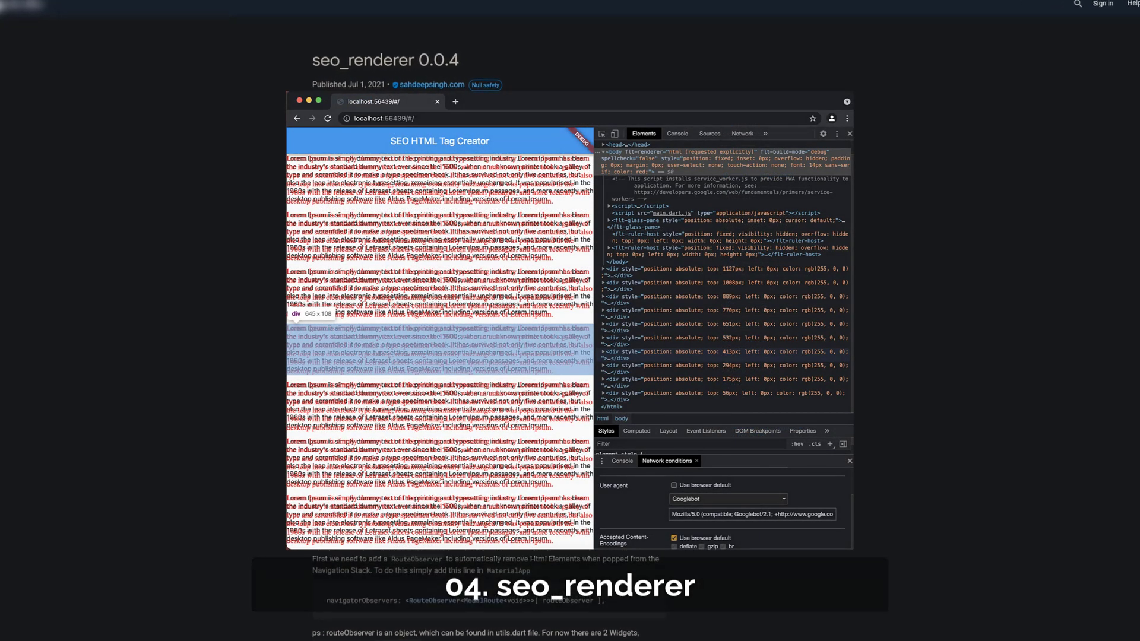
Step: Scroll through the seo_renderer, api_cache_manager and ar_flutter_plugin readmes toward motion_toast 1.1.0
scroll(down, 3)
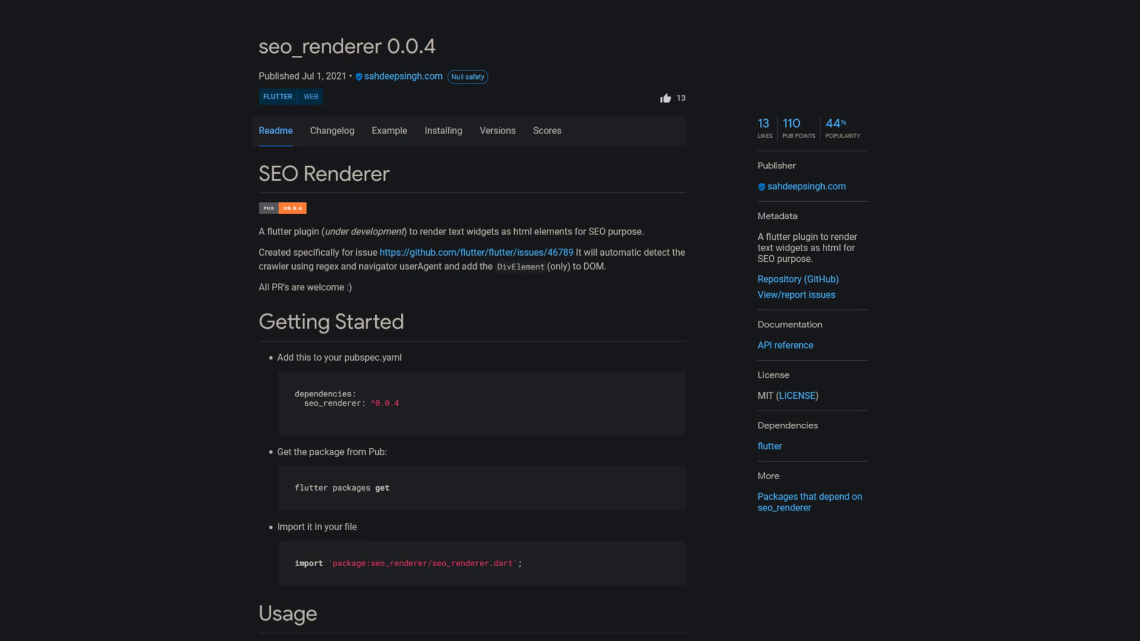
scroll(down, 3)
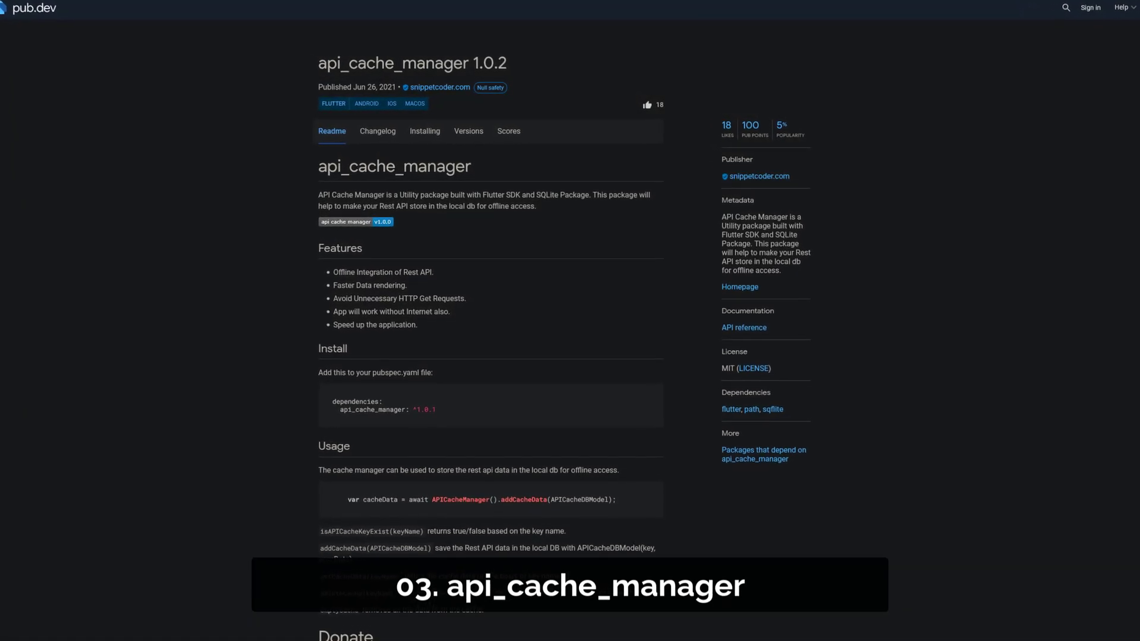
scroll(down, 3)
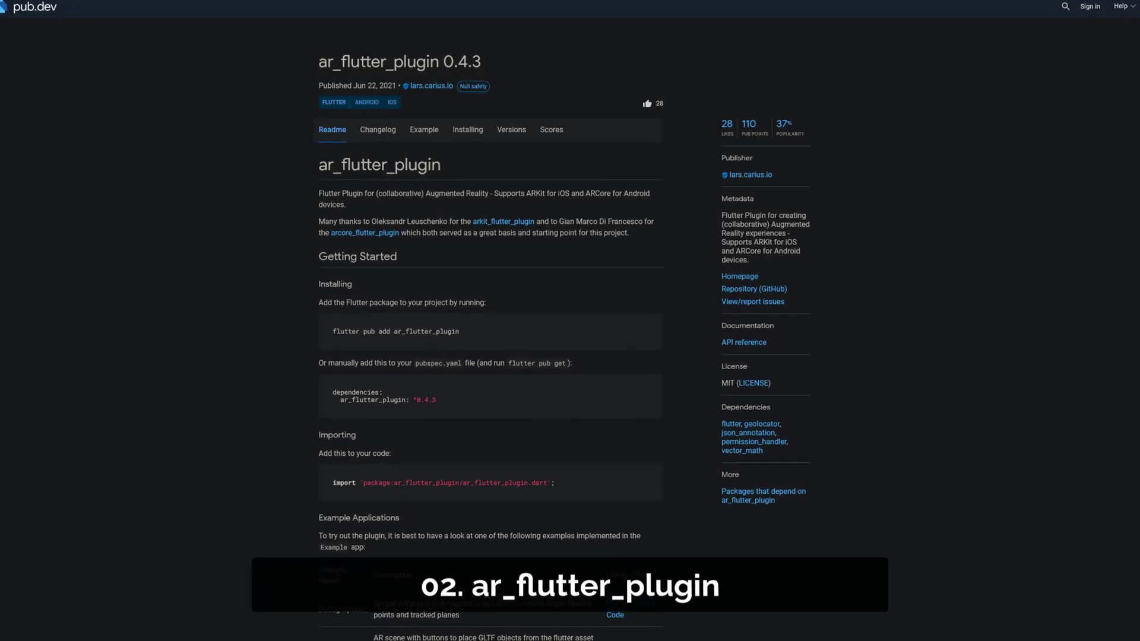
scroll(down, 3)
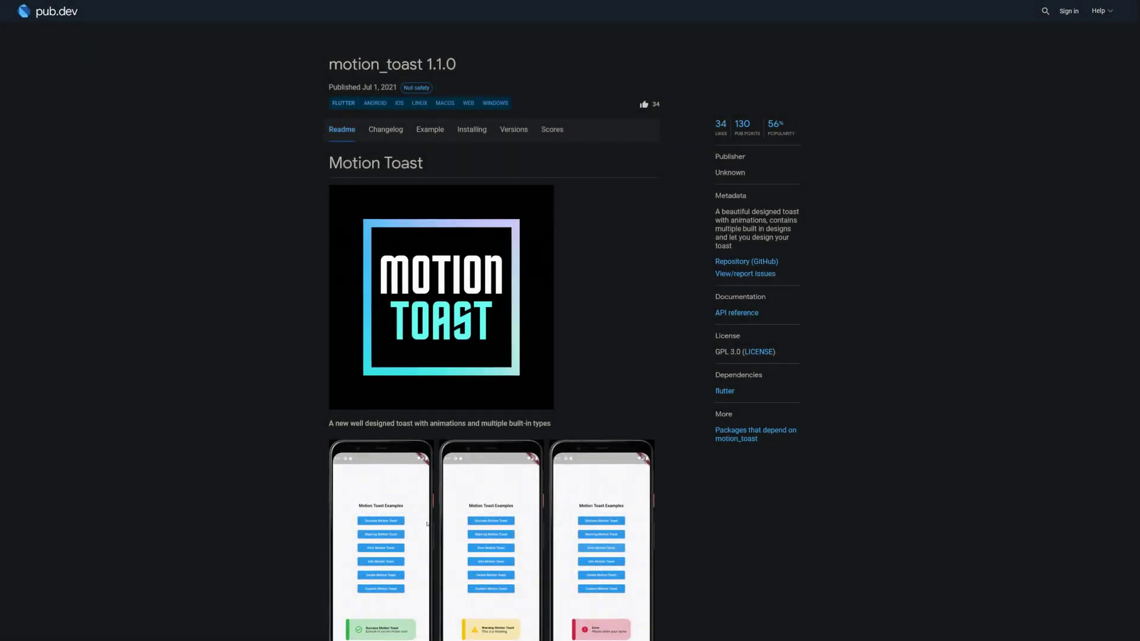
Step: Tap through the motion_toast demo buttons, including Warning Motion Toast and Delete Motion Toast
scroll(up, 3)
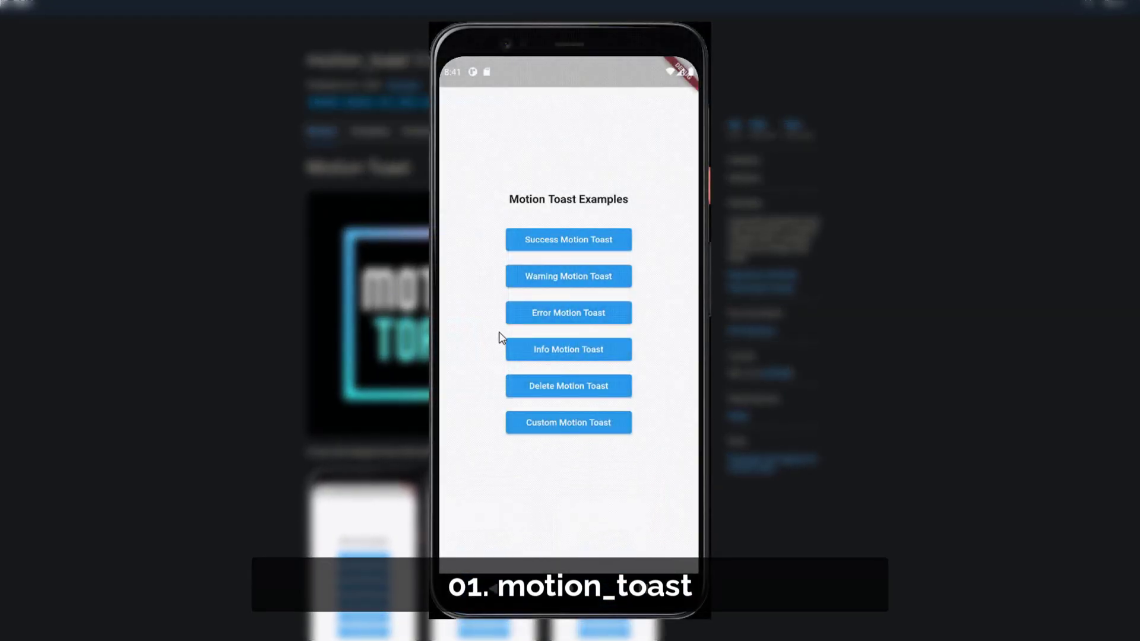
click(568, 240)
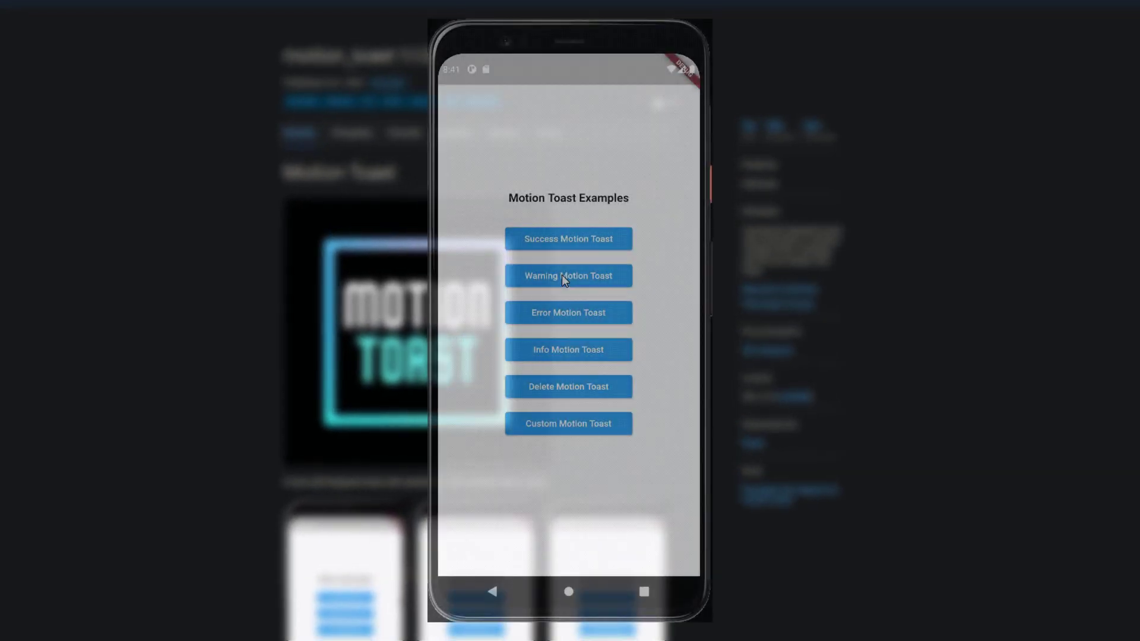
click(568, 275)
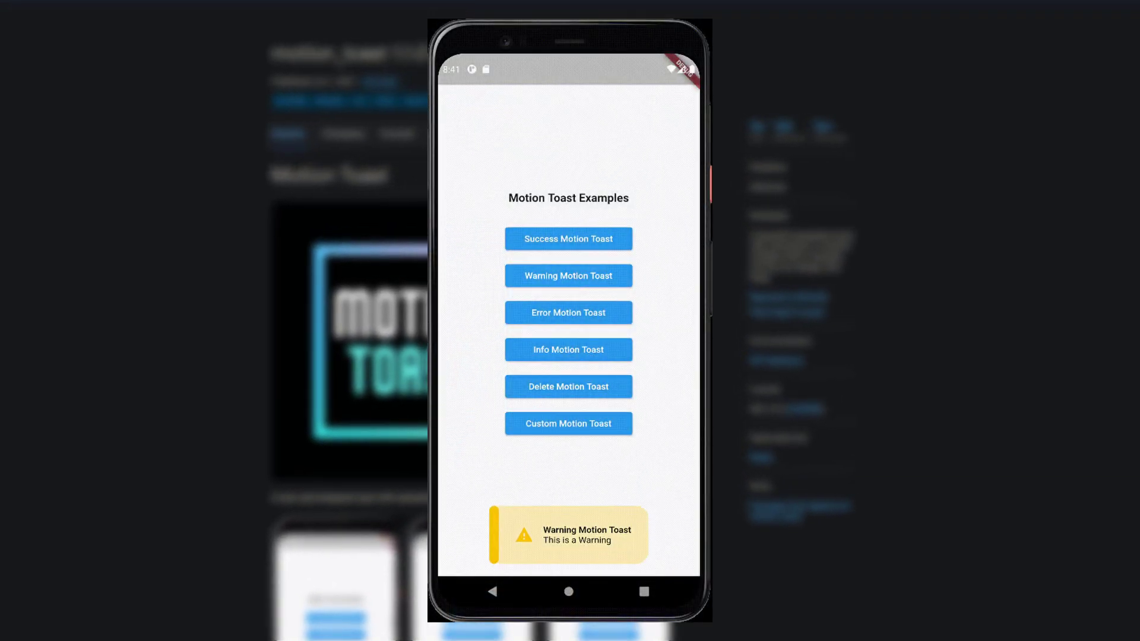
click(568, 312)
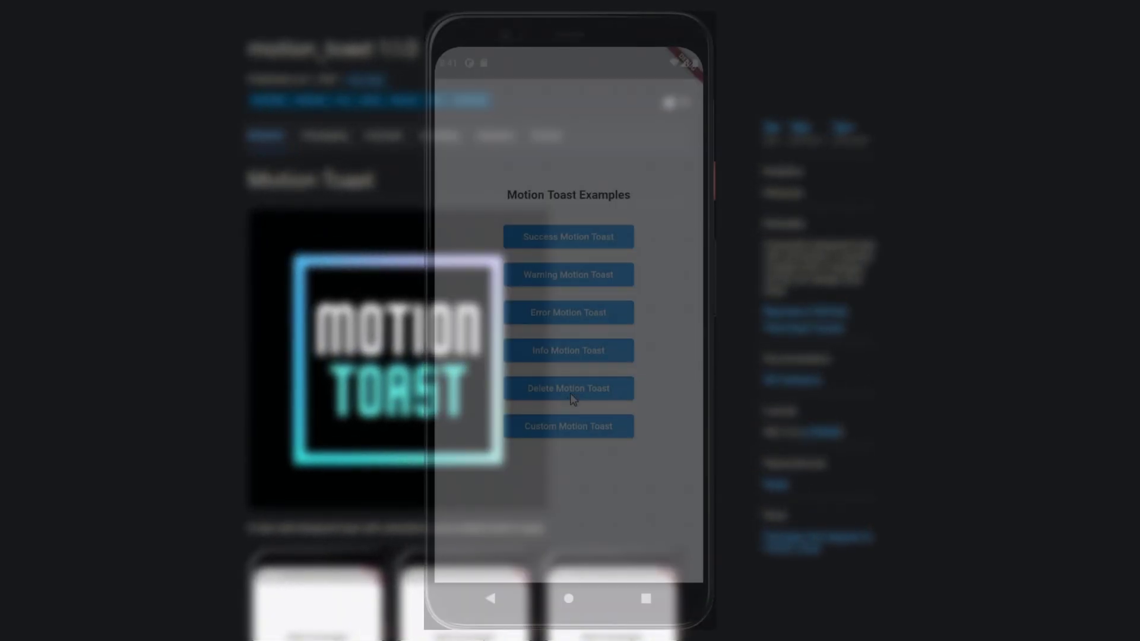
click(568, 350)
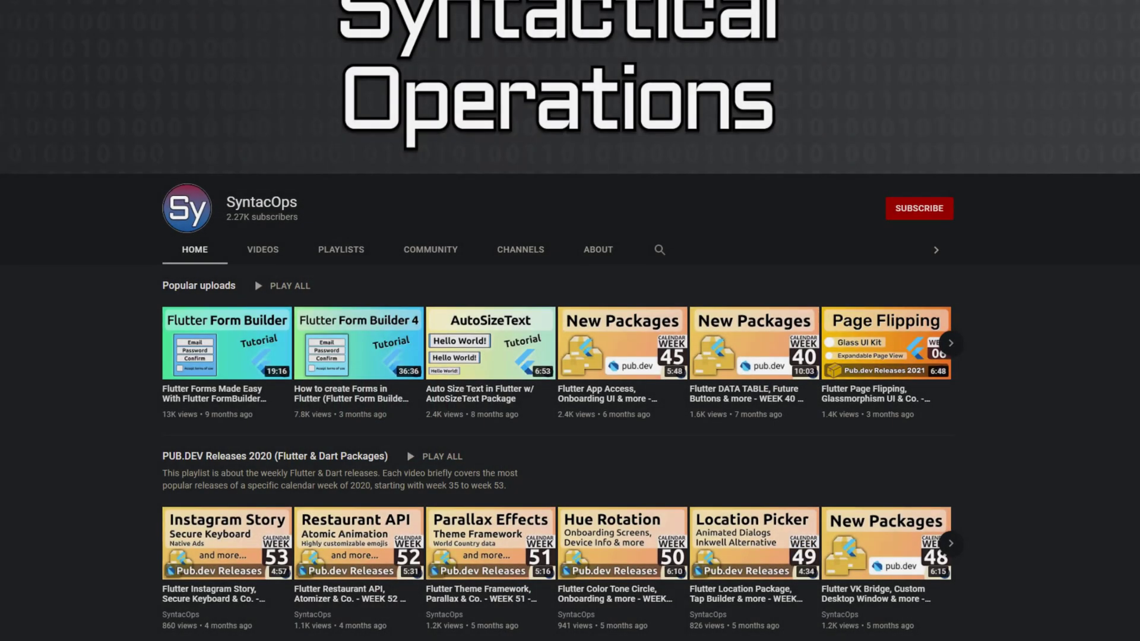
Step: Scroll the SyntacOps channel Home tab down to the PUB.DEV Releases 2020 playlist
scroll(up, 3)
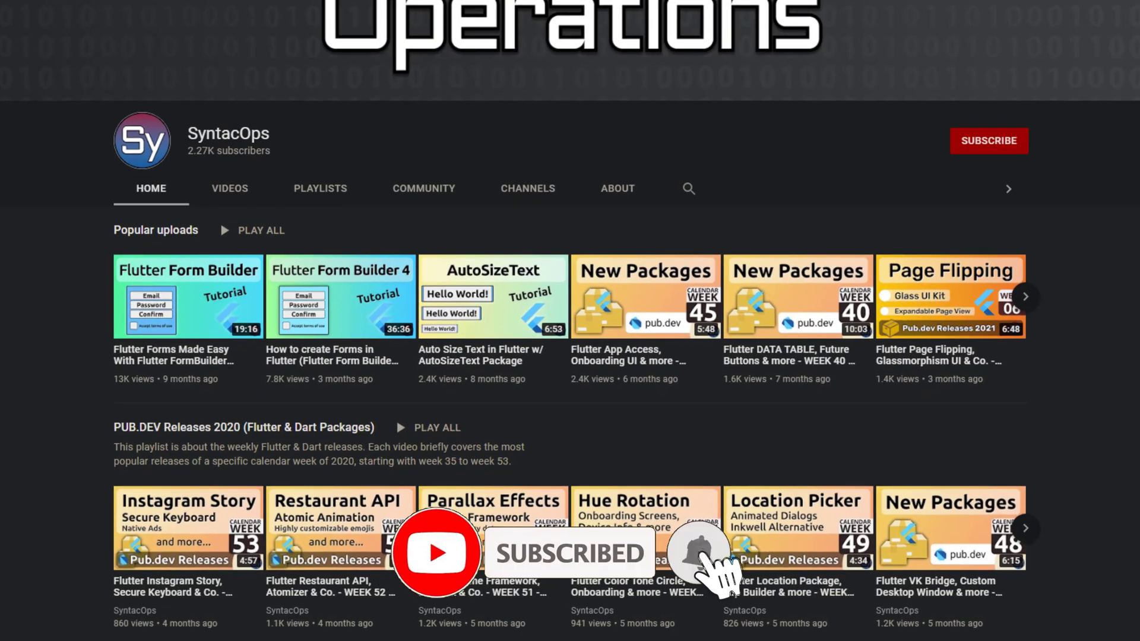
scroll(down, 3)
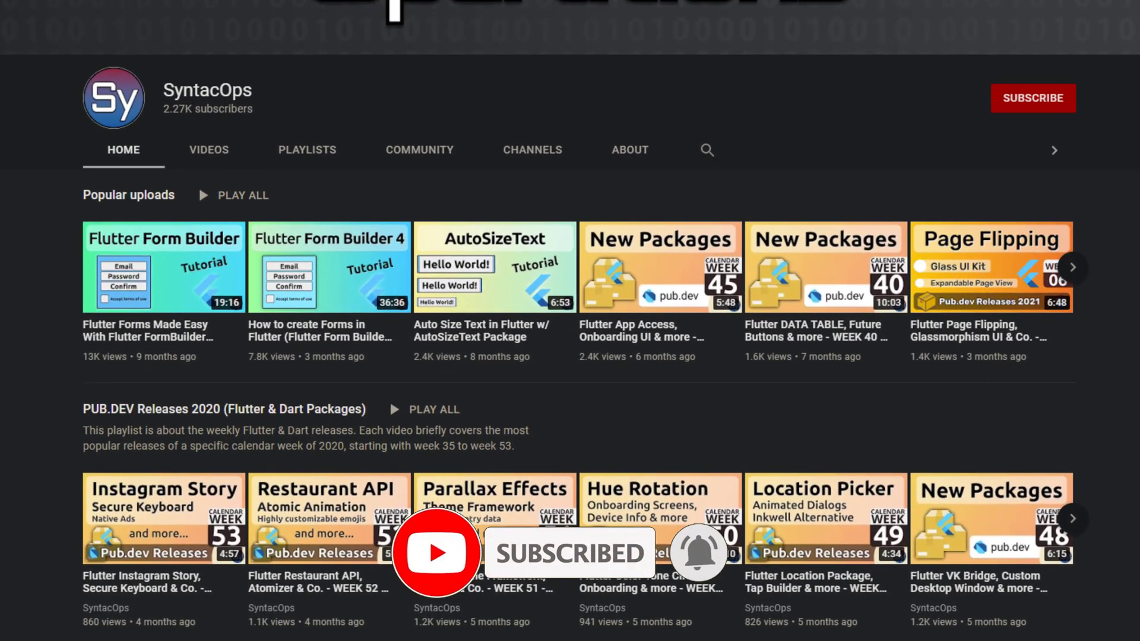